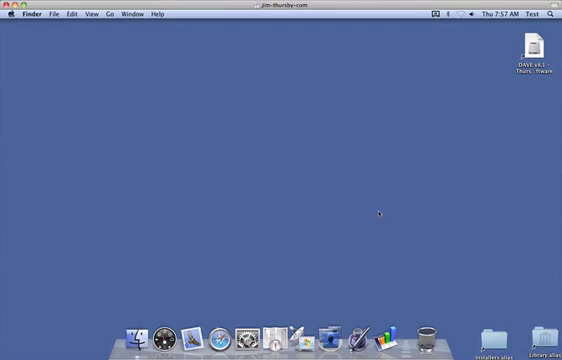
{"action": "mouse_move", "coordinate": [497, 172]}
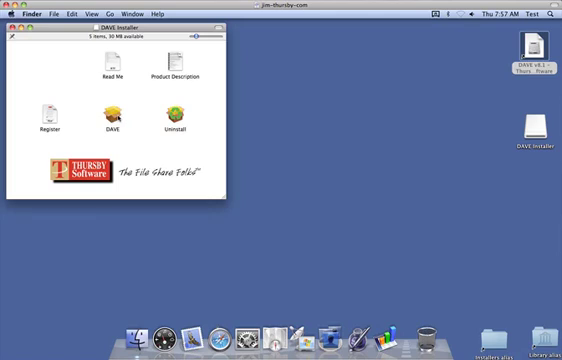
- Launch the DAVE package and run the standard install on HD3, agreeing to the licence
{"action": "double_click", "coordinate": [108, 115]}
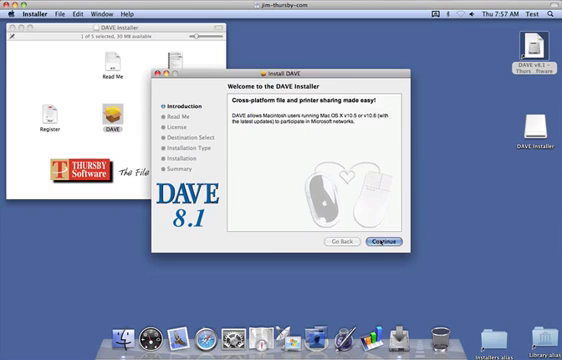
{"action": "left_click", "coordinate": [379, 245]}
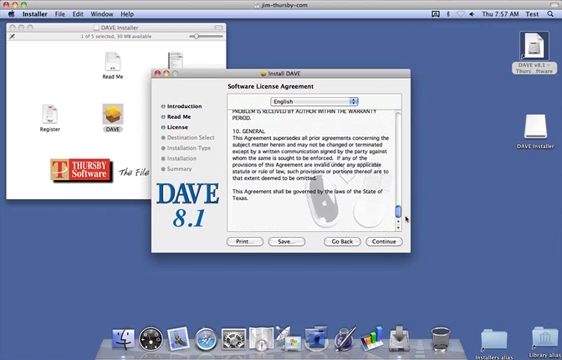
{"action": "left_click", "coordinate": [379, 242]}
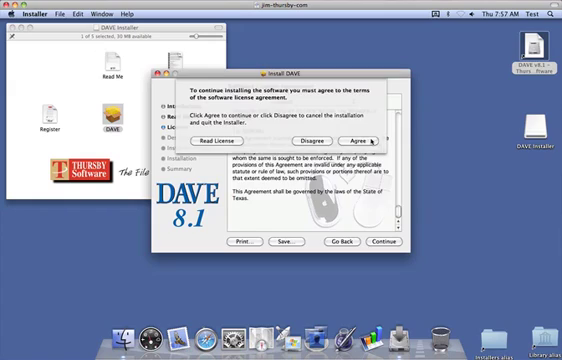
{"action": "left_click", "coordinate": [360, 140]}
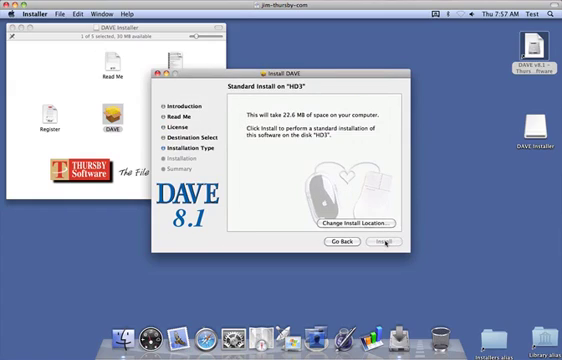
{"action": "left_click", "coordinate": [388, 247]}
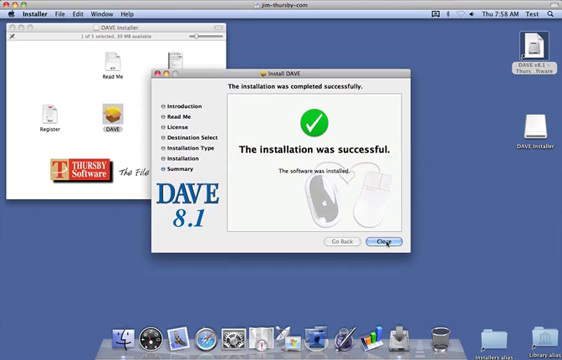
- Close the installer, authenticate the Setup Assistant as administrator, and continue past the Introduction
{"action": "left_click", "coordinate": [387, 241]}
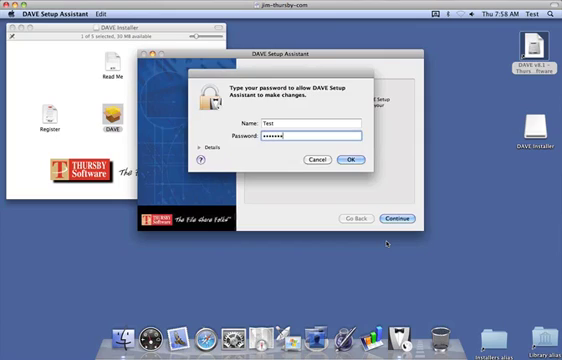
{"action": "left_click", "coordinate": [352, 160]}
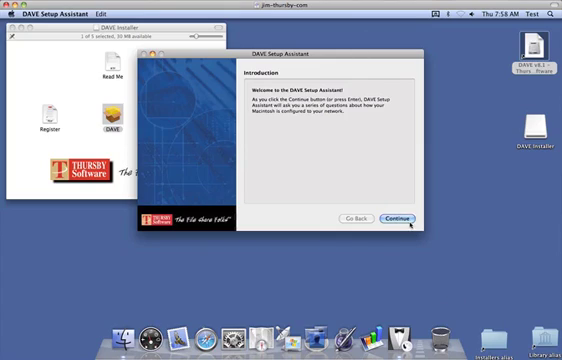
{"action": "left_click", "coordinate": [399, 218]}
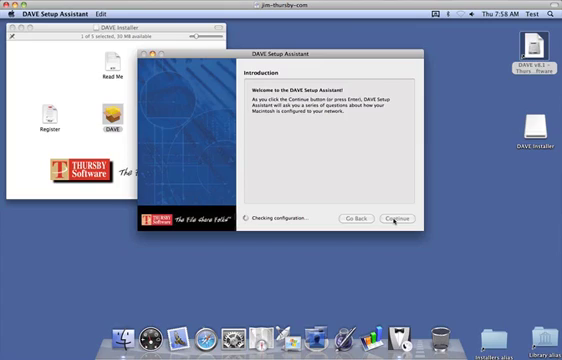
- Continue with Use Windows Server checked and view the Configure WINS choices, keeping Using DHCP
{"action": "left_click", "coordinate": [410, 219]}
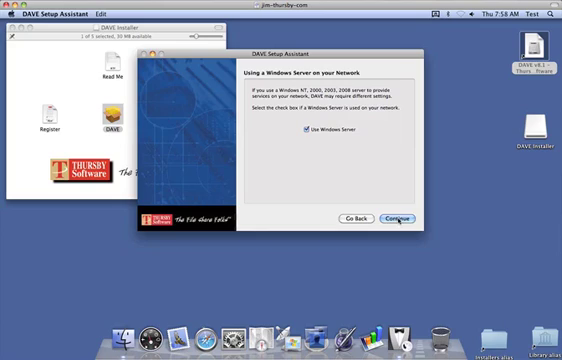
{"action": "left_click", "coordinate": [405, 219]}
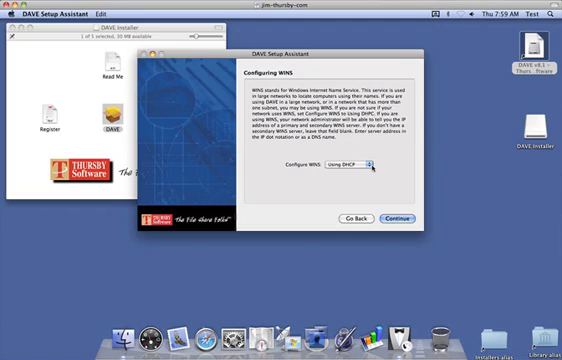
{"action": "left_click", "coordinate": [360, 173]}
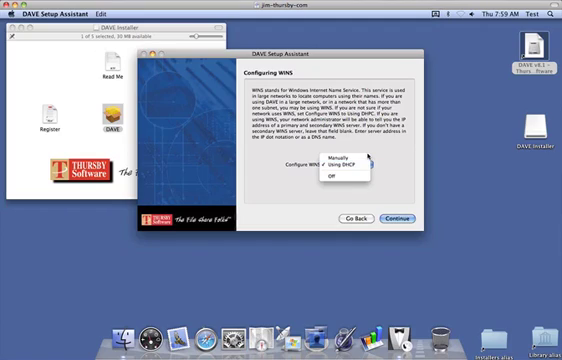
{"action": "mouse_move", "coordinate": [348, 153]}
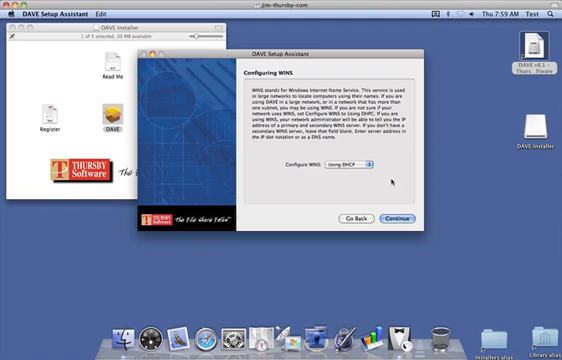
- Accept WINS via DHCP, computer name JIM-IMAC, workgroup THURSBY and the description to reach Starting DAVE
{"action": "left_click", "coordinate": [398, 216]}
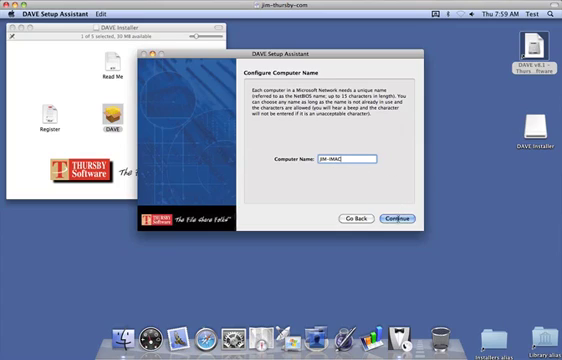
{"action": "left_click", "coordinate": [398, 220]}
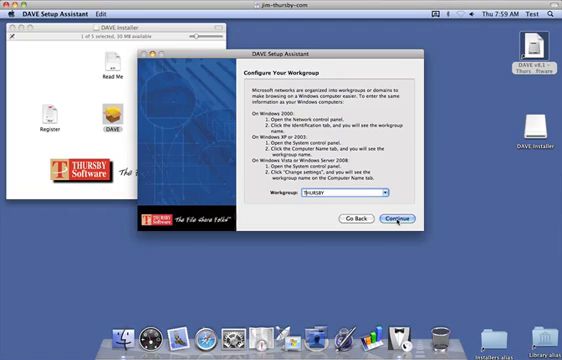
{"action": "left_click", "coordinate": [400, 221]}
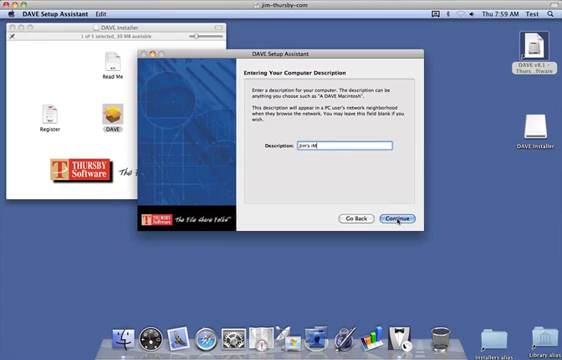
{"action": "left_click", "coordinate": [401, 218]}
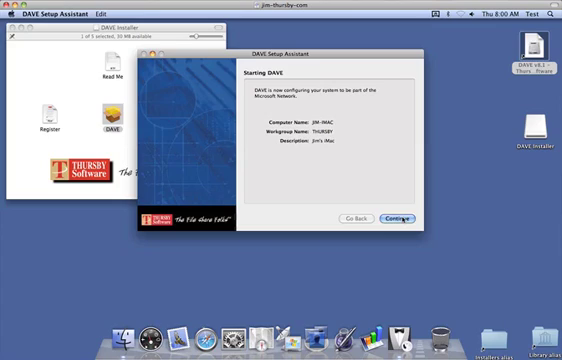
- Continue past Starting DAVE, sharing and online registration, then quit the assistant at the Conclusion
{"action": "left_click", "coordinate": [399, 221]}
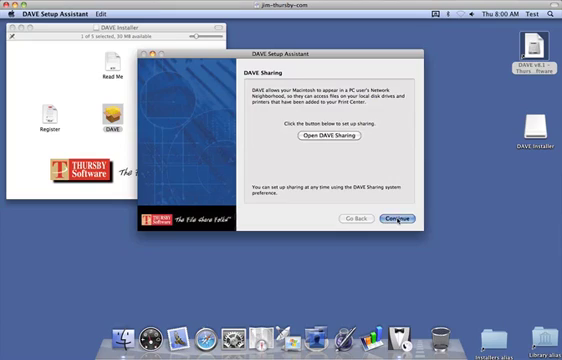
{"action": "left_click", "coordinate": [397, 217]}
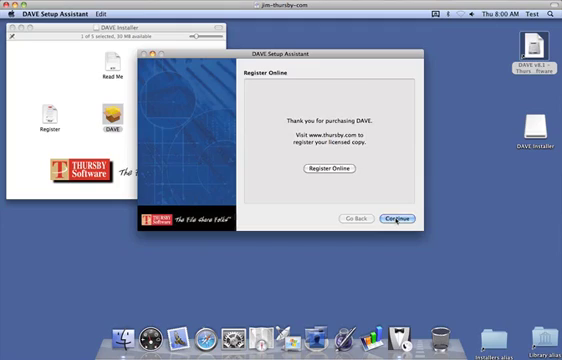
{"action": "left_click", "coordinate": [408, 218]}
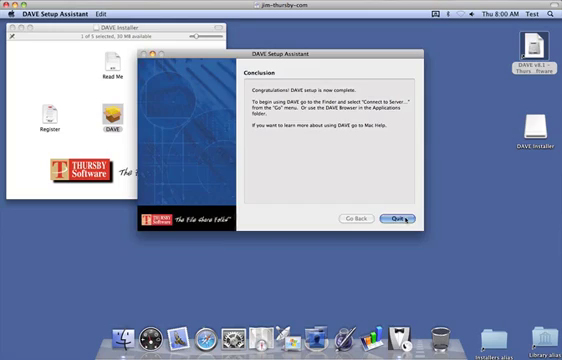
{"action": "left_click", "coordinate": [399, 219]}
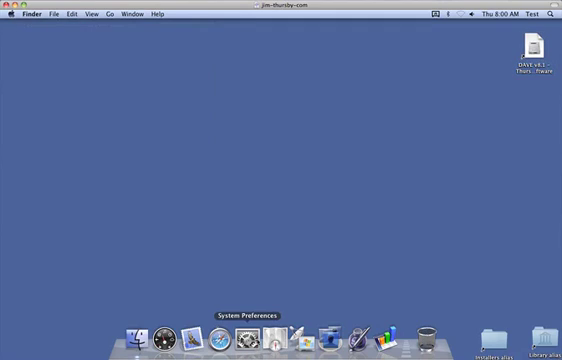
{"action": "mouse_move", "coordinate": [264, 288]}
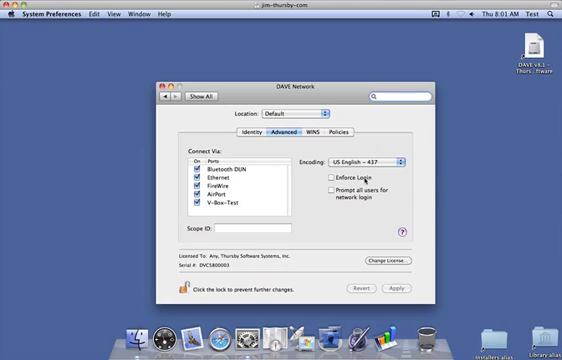
{"action": "mouse_move", "coordinate": [361, 183]}
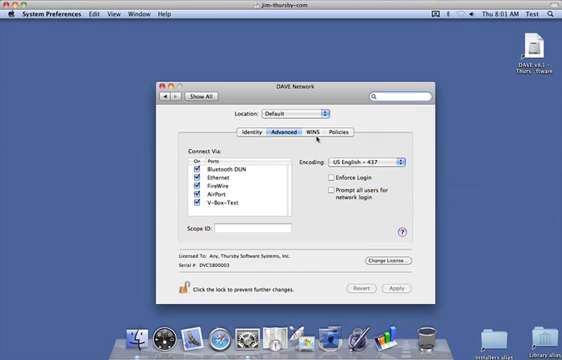
- View the DAVE Network WINS and Policies tabs, then the DAVE Login pane
{"action": "left_click", "coordinate": [318, 131]}
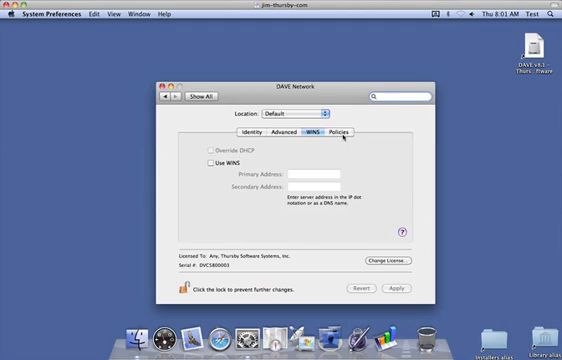
{"action": "left_click", "coordinate": [348, 131]}
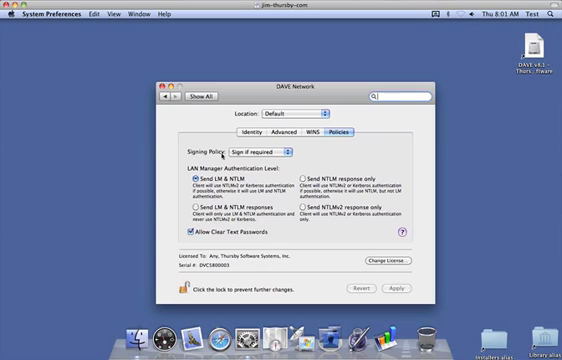
{"action": "left_click", "coordinate": [208, 95]}
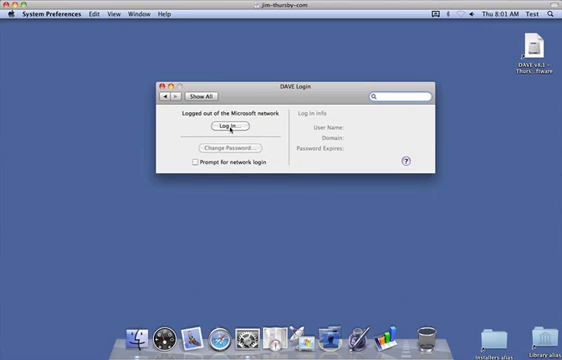
{"action": "mouse_move", "coordinate": [231, 128]}
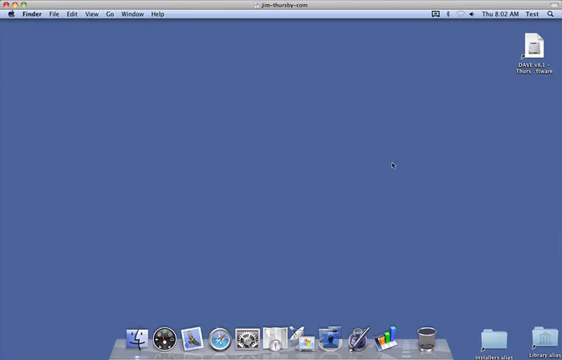
{"action": "mouse_move", "coordinate": [325, 159]}
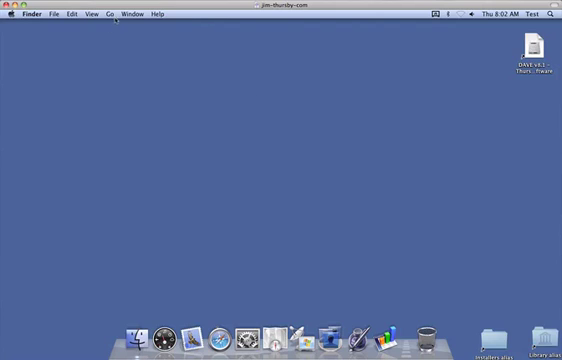
- Use Go > Connect to Server to reach the thursby.com login prompt
{"action": "left_click", "coordinate": [103, 14]}
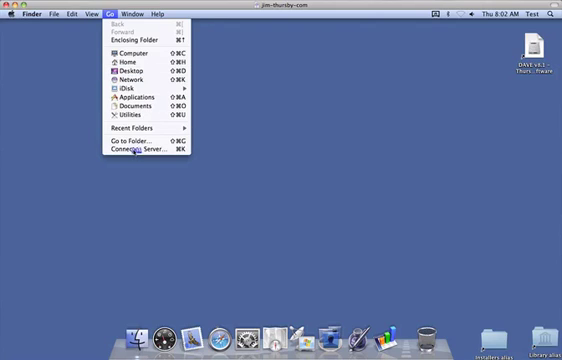
{"action": "left_click", "coordinate": [135, 153]}
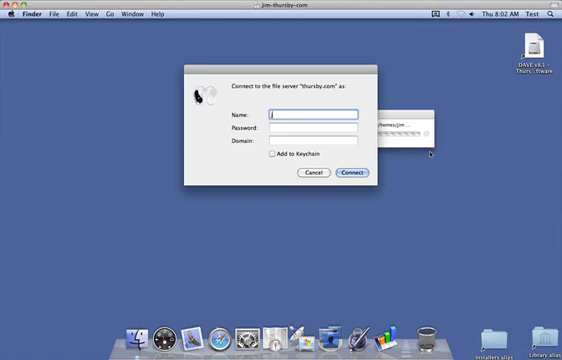
- Sign in as jim in domain THURSBY to mount the jim share, then close its Finder window
{"action": "type", "text": "jim"}
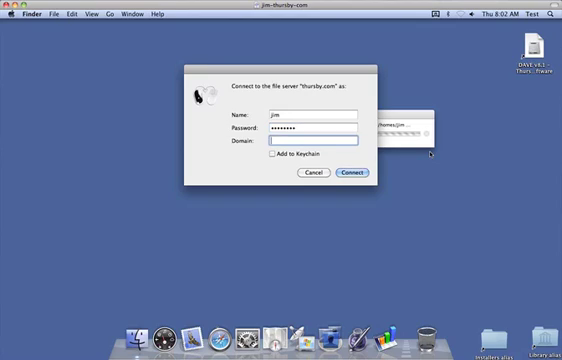
{"action": "type", "text": "THURSBY"}
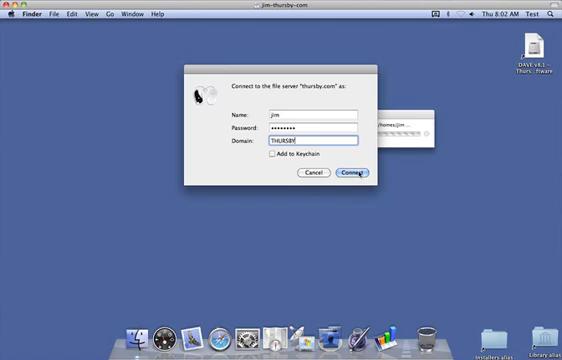
{"action": "left_click", "coordinate": [353, 174]}
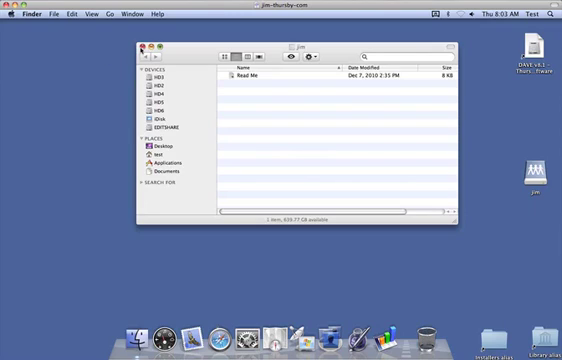
{"action": "left_click", "coordinate": [152, 46]}
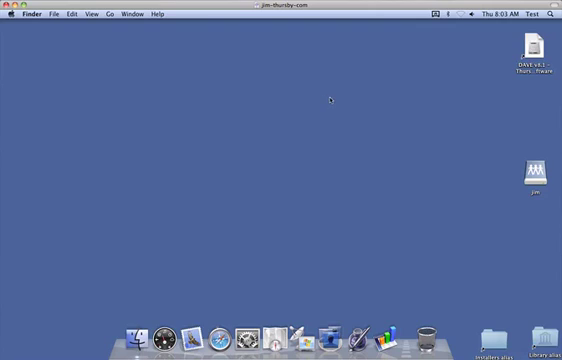
{"action": "mouse_move", "coordinate": [553, 90]}
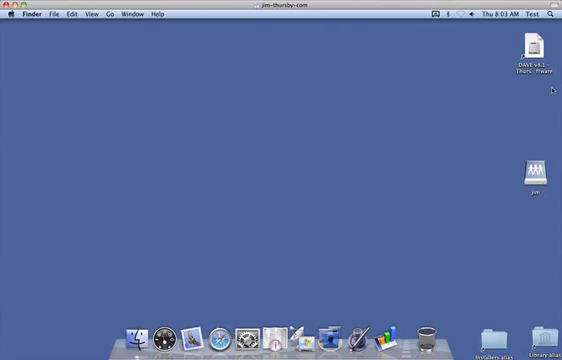